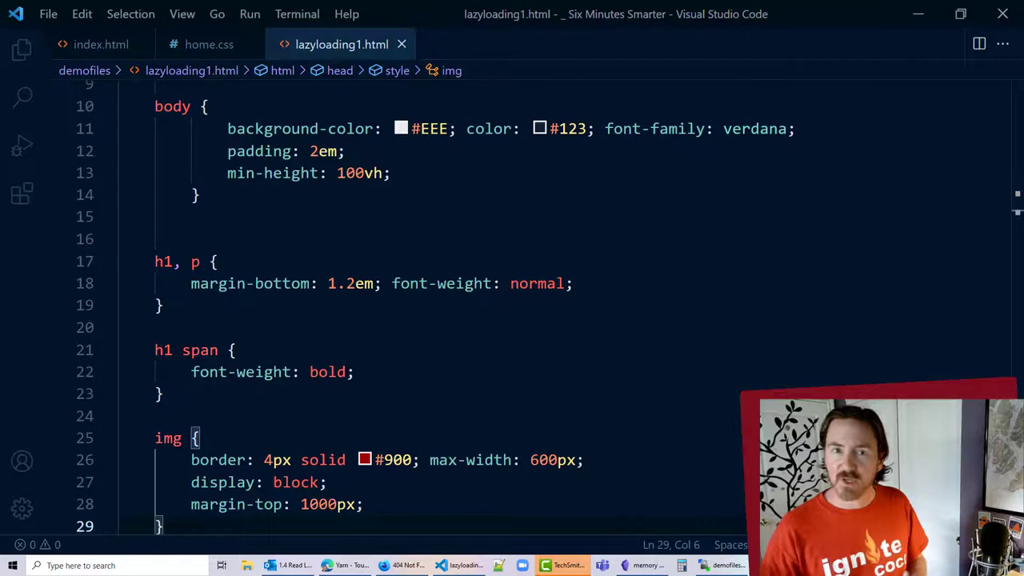
# Step: Scroll the Firefox page while the image-filtered network monitor is shown
pyautogui.scroll(-3)
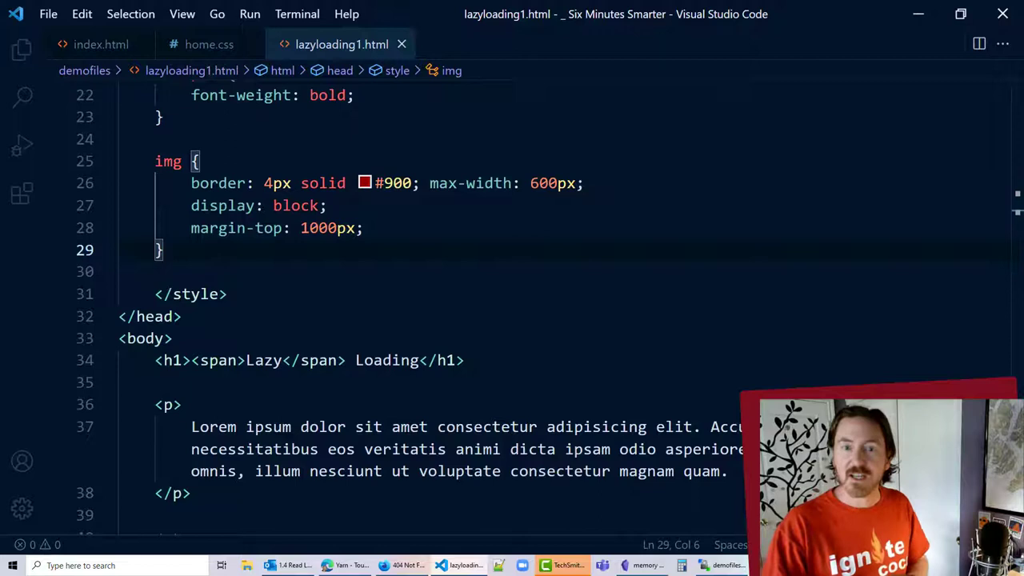
pyautogui.moveTo(361, 490)
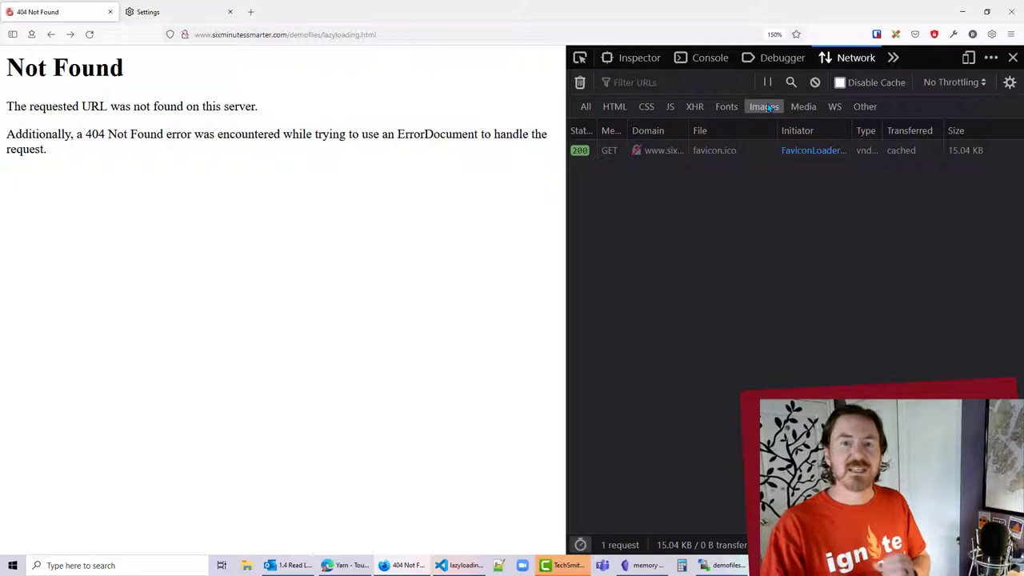
# Step: Clear only Cached Web Content from Firefox's Clear Data dialog
pyautogui.click(148, 11)
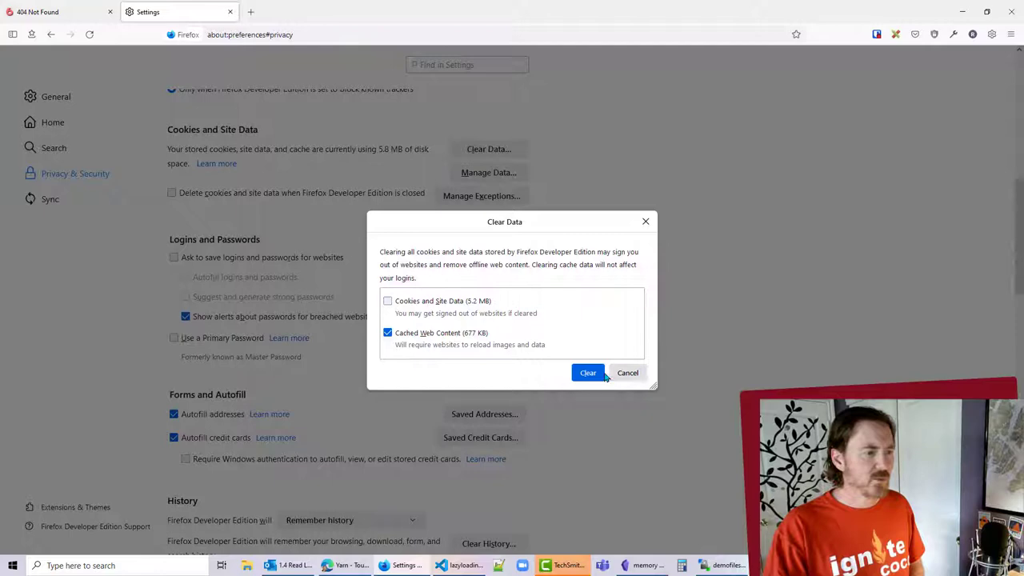
pyautogui.click(587, 372)
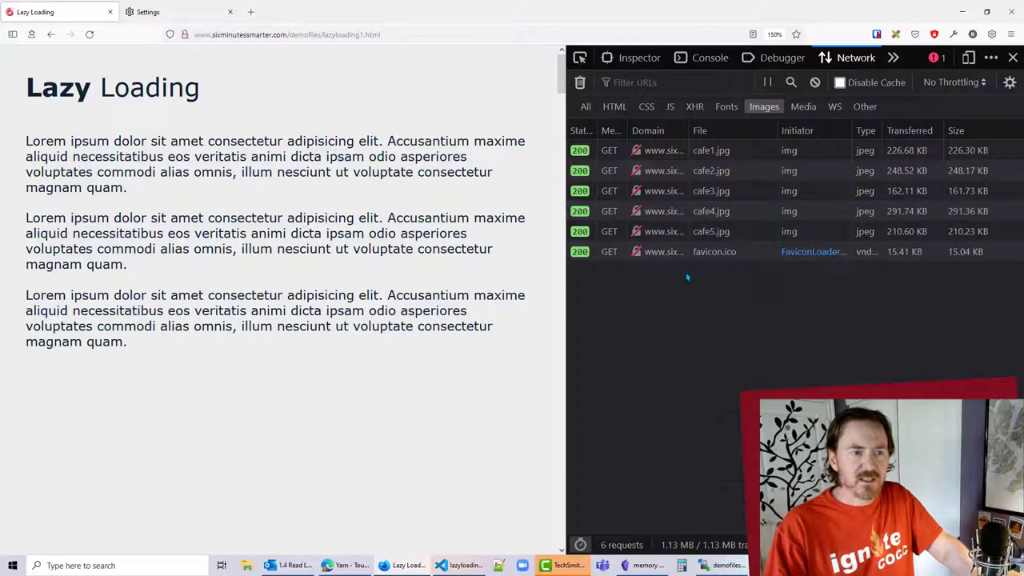
# Step: Scroll lazyloading1.html to see cafe1–cafe5.jpg all fetched at once in Network Images
pyautogui.scroll(-3)
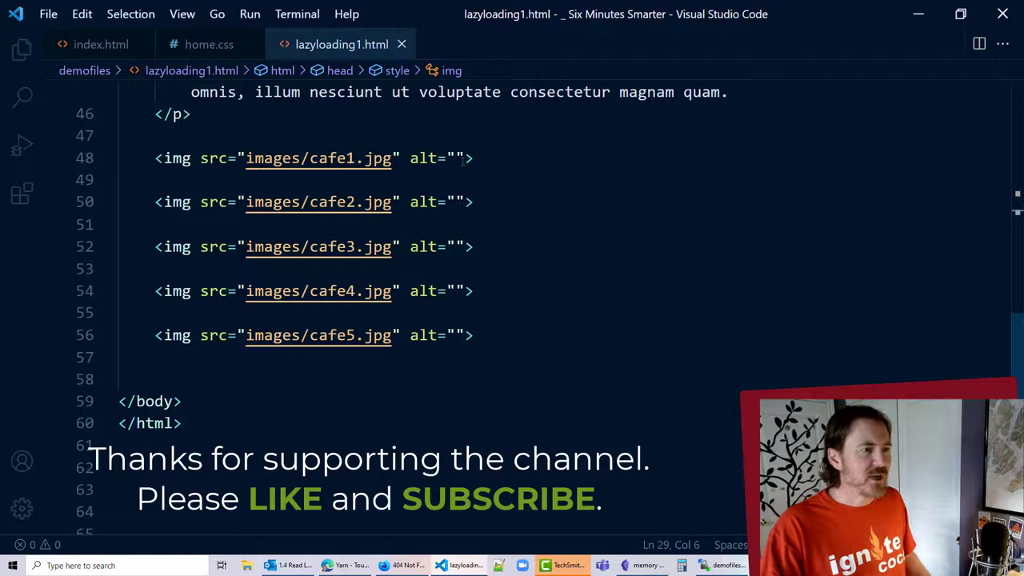
# Step: Add loading="lazy" to the cafe1–cafe5.jpg img tags
pyautogui.write('loading="lazy"')
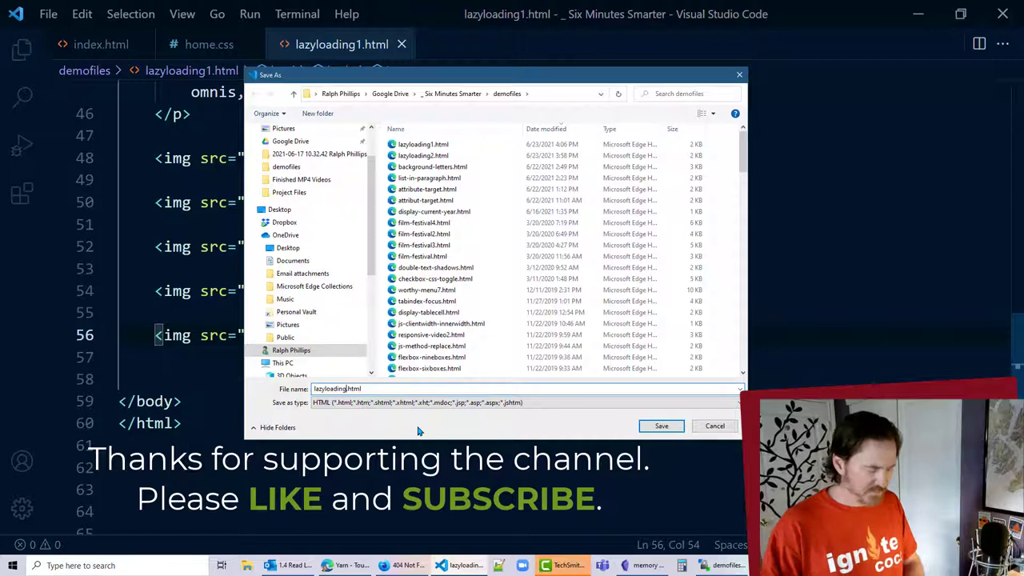
# Step: Save the page as lazyloading2.html in the demofiles folder
pyautogui.click(661, 425)
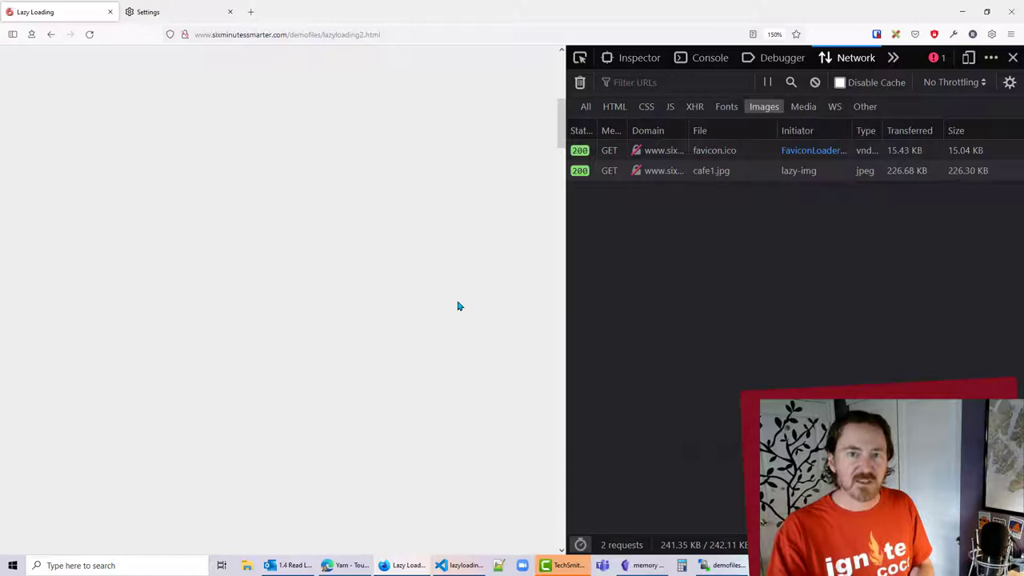
pyautogui.moveTo(447, 272)
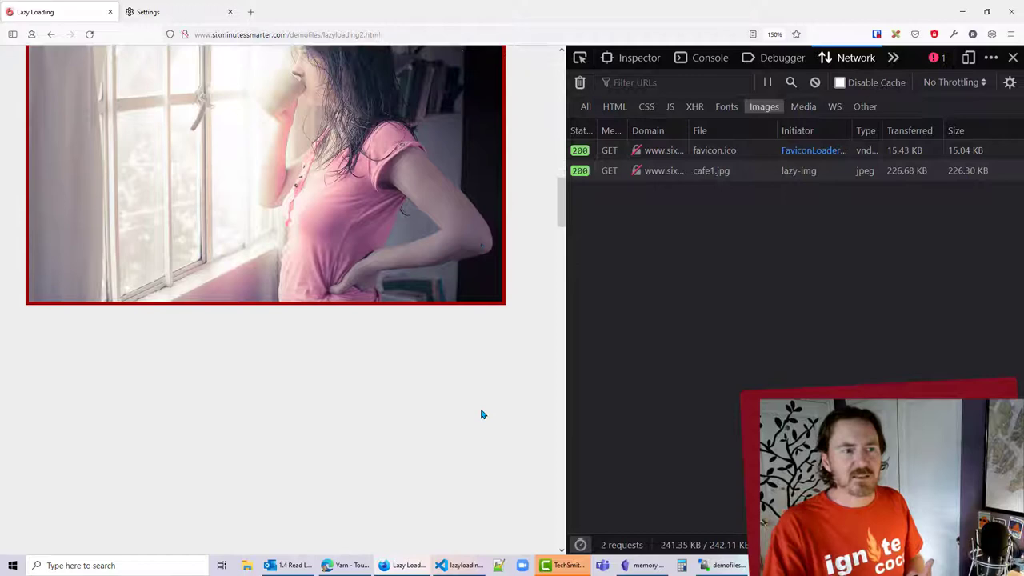
# Step: Scroll lazyloading2.html and watch cafe2, cafe3 and cafe4 load on demand, then Alt+Tab
pyautogui.scroll(-3)
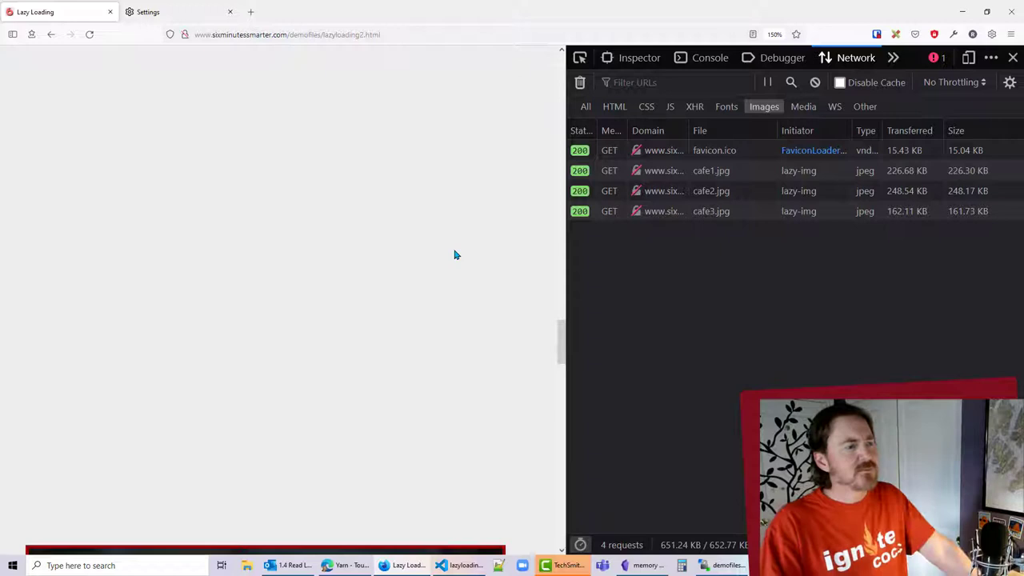
pyautogui.press('alt+tab')
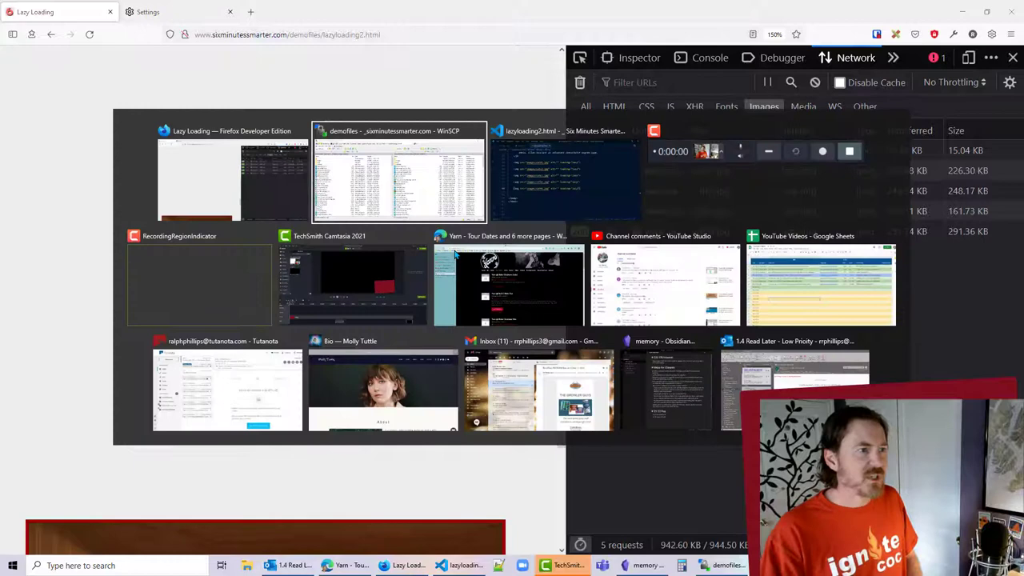